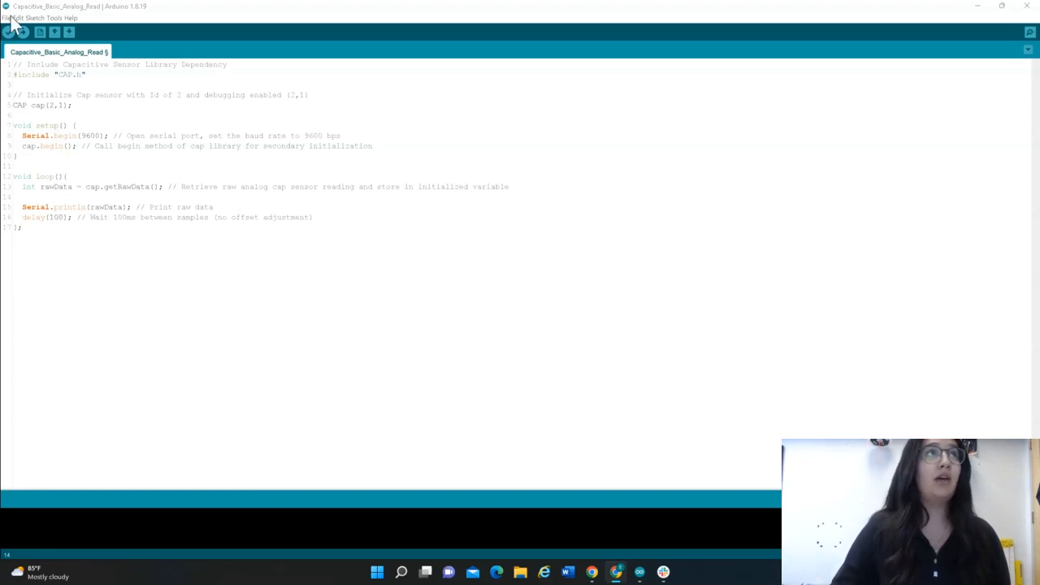
Step: Open the GLEE2023 Module_7-Capacitive-Sensor example Capacitive_Basic_Analog_Read from File > Examples
click(6, 18)
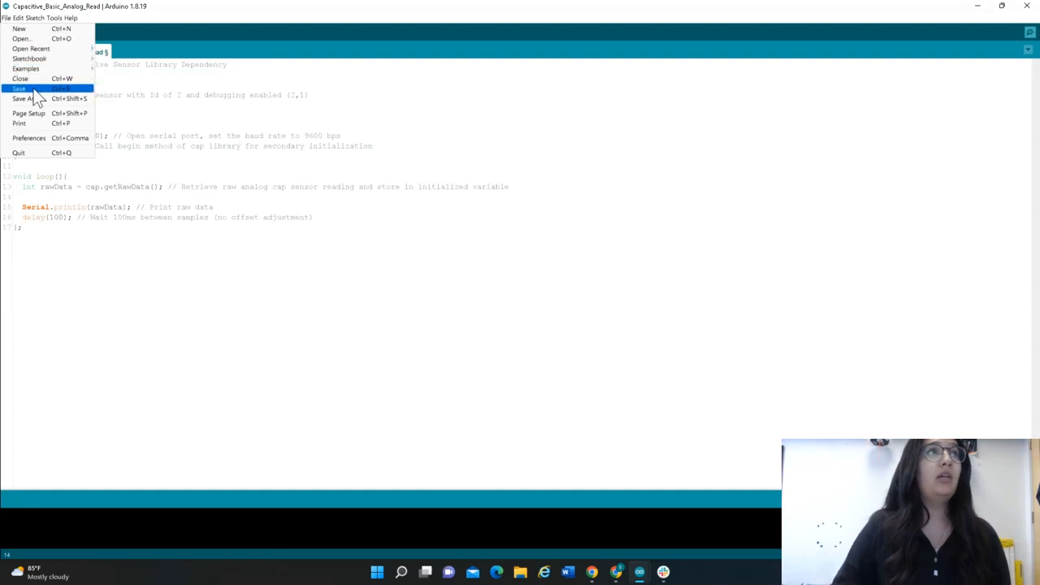
click(32, 69)
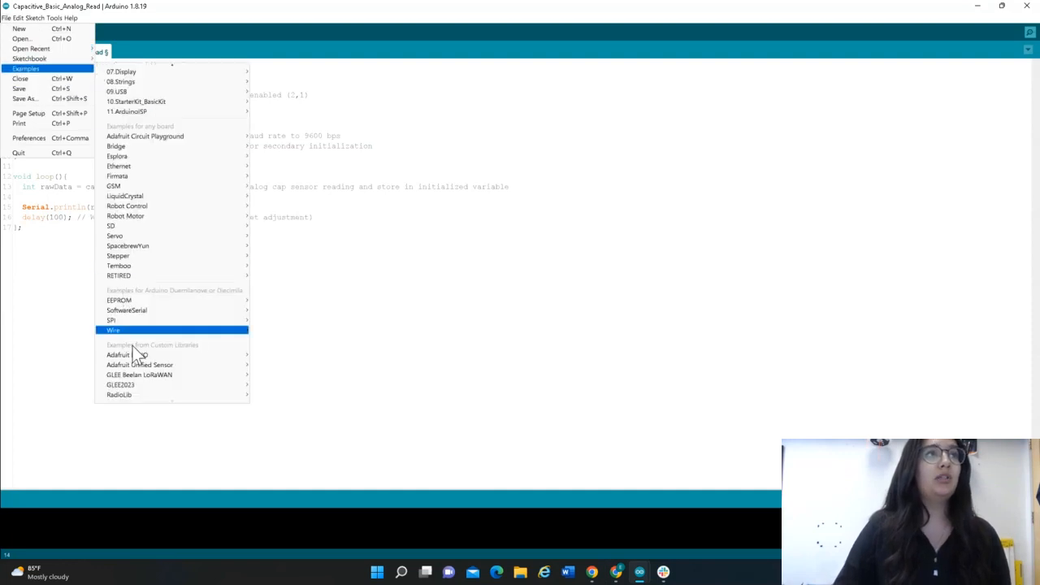
mouse_move(142, 384)
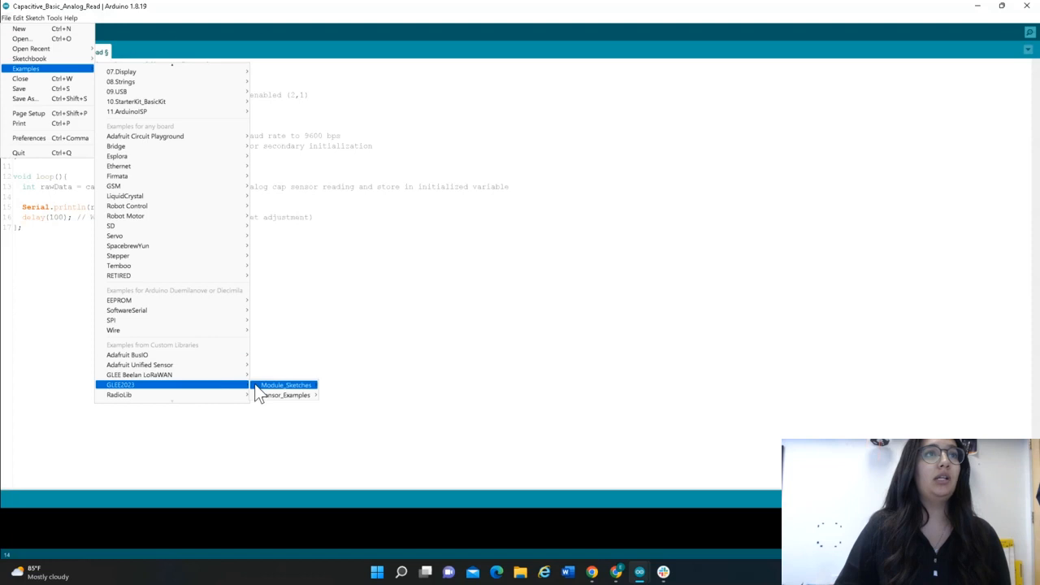
mouse_move(284, 385)
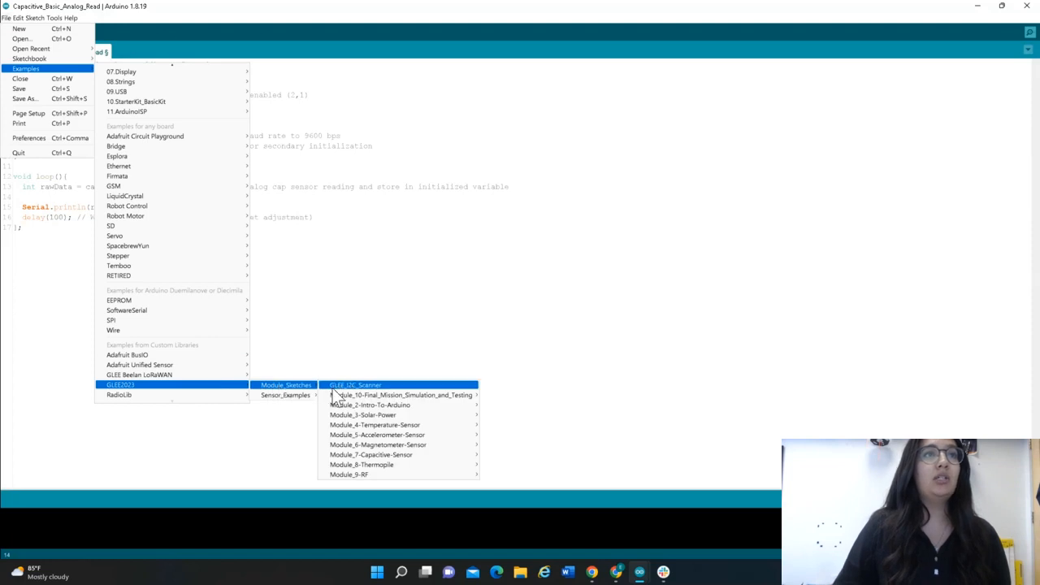
mouse_move(379, 455)
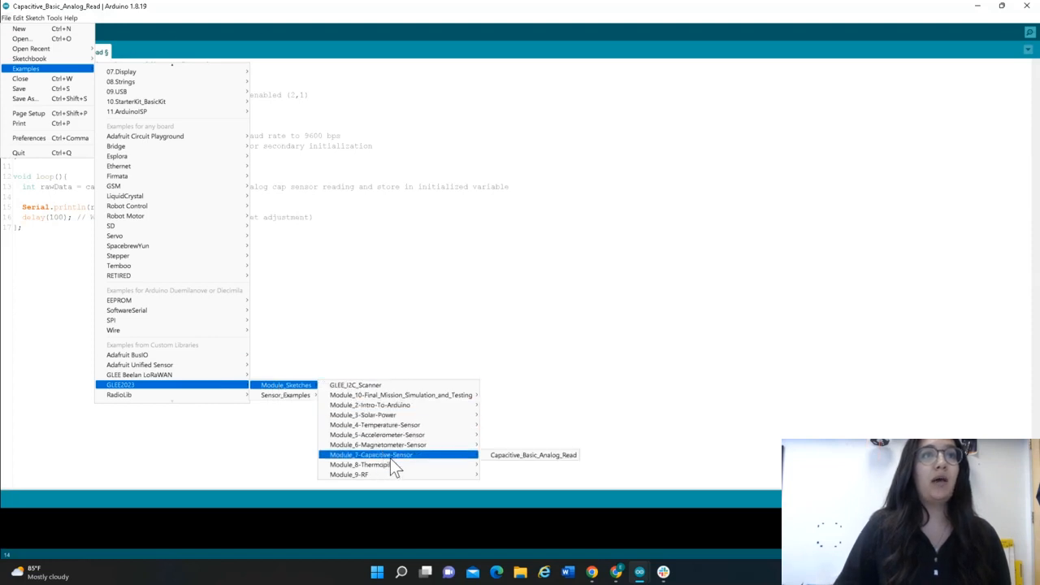
mouse_move(481, 466)
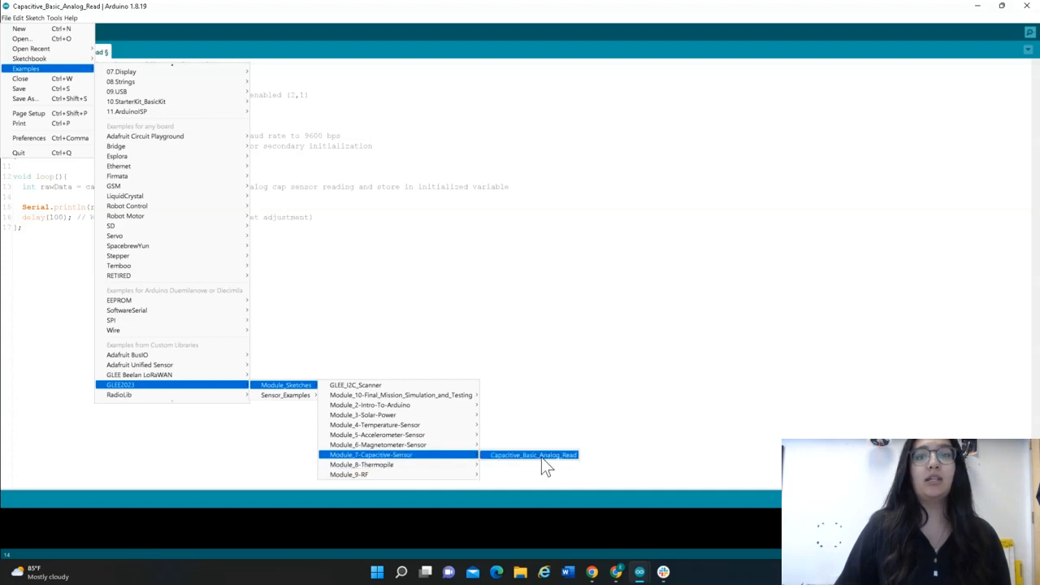
click(530, 455)
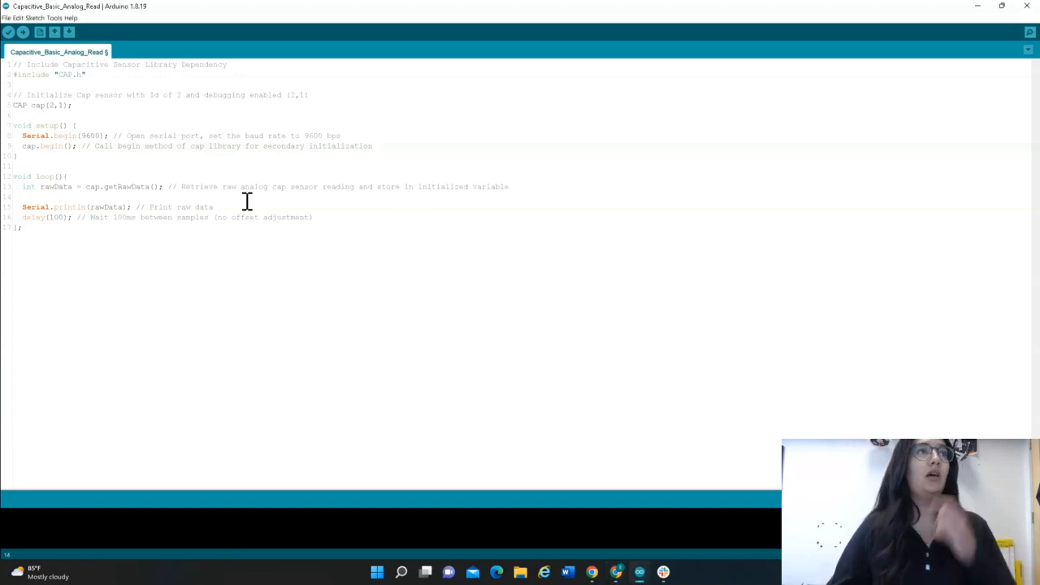
mouse_move(183, 195)
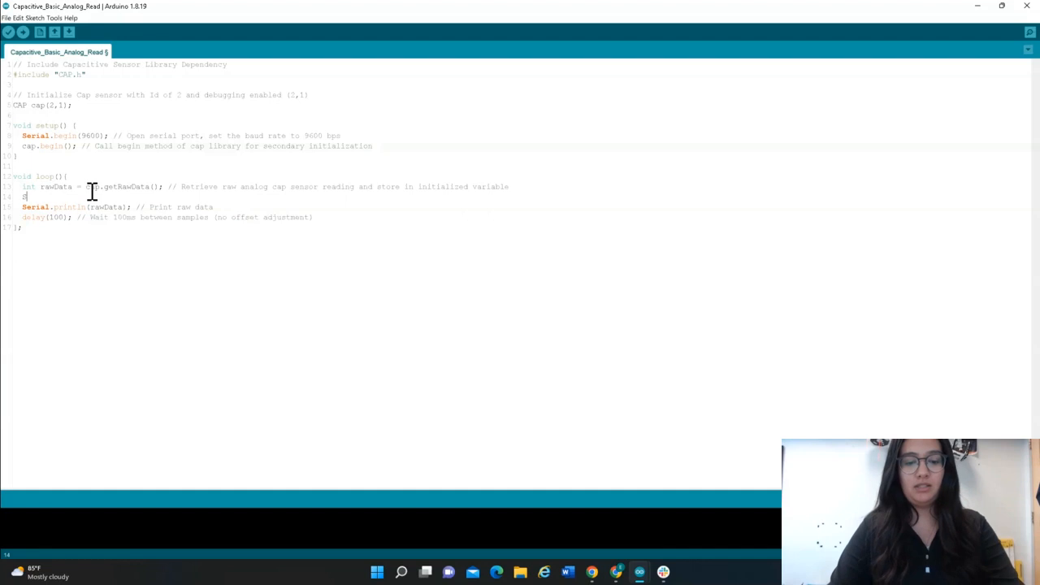
Step: Insert Serial.print("ADC Values: "); on line 14, just before Serial.println(rawData)
text(Serial.p)
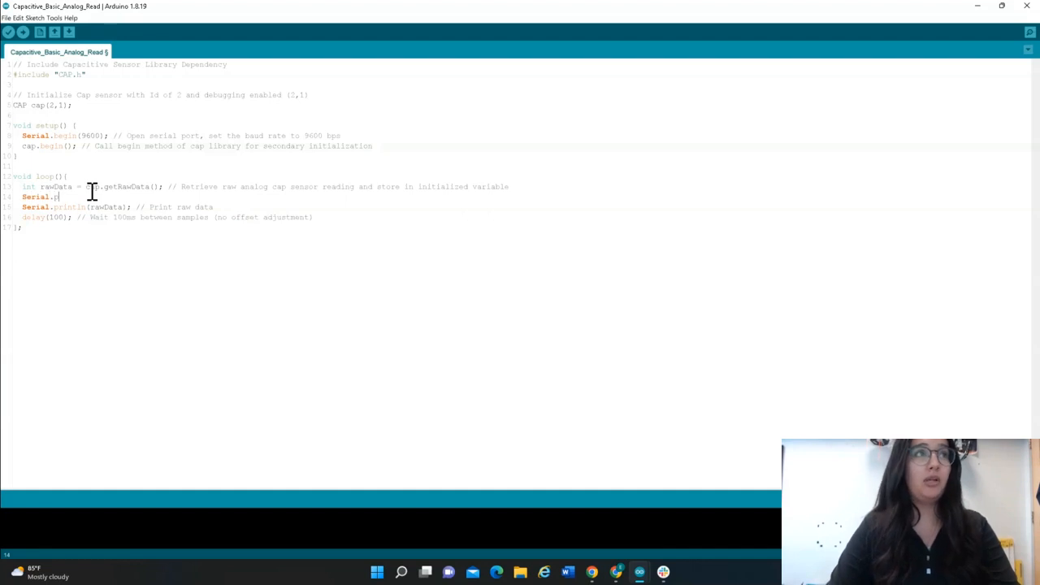
text(rint(")
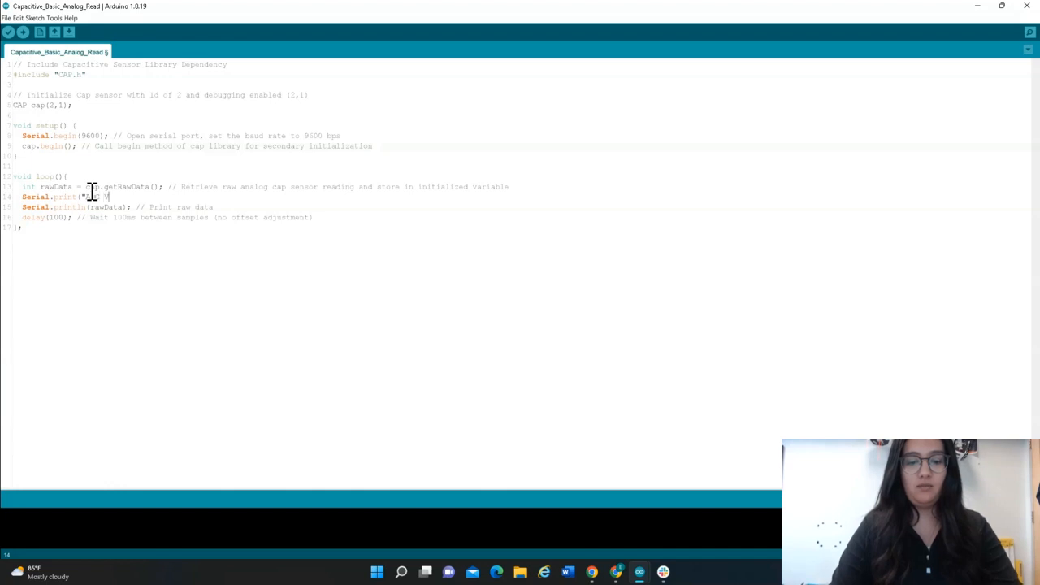
text(Values: ");)
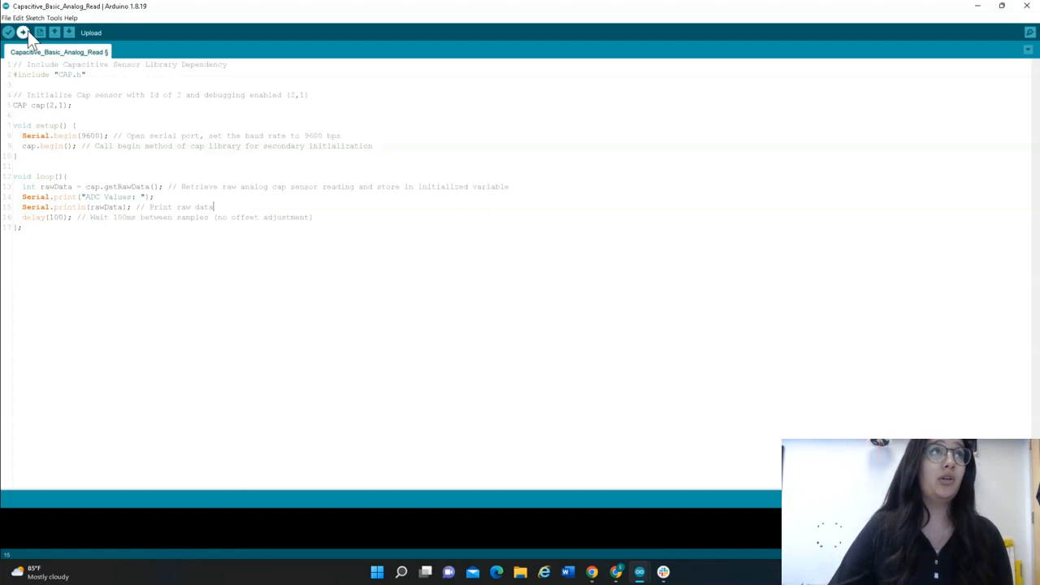
Step: Upload the edited sketch to the board, then check the Tools menu's board and port settings
click(13, 36)
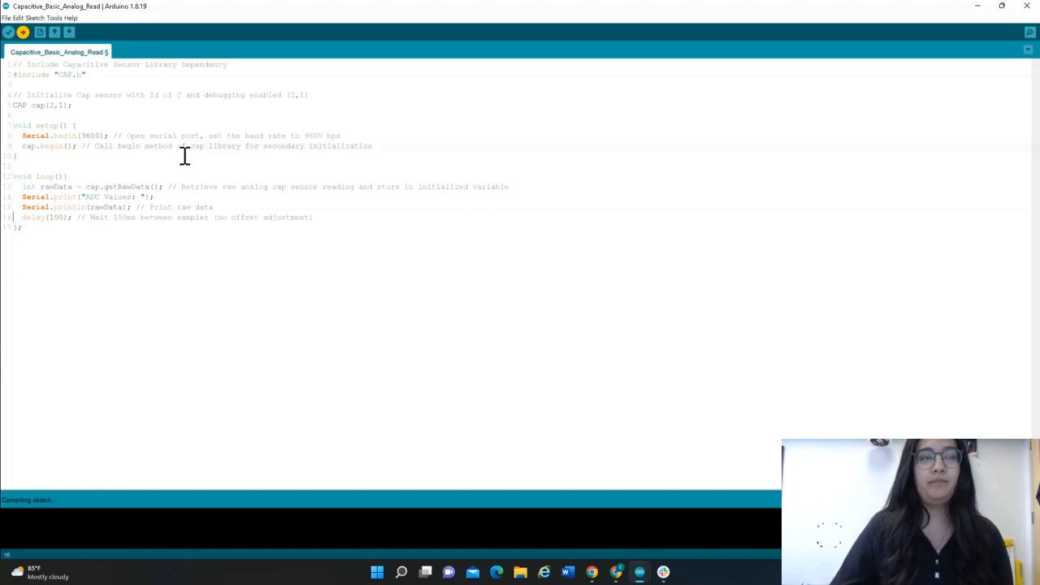
mouse_move(177, 166)
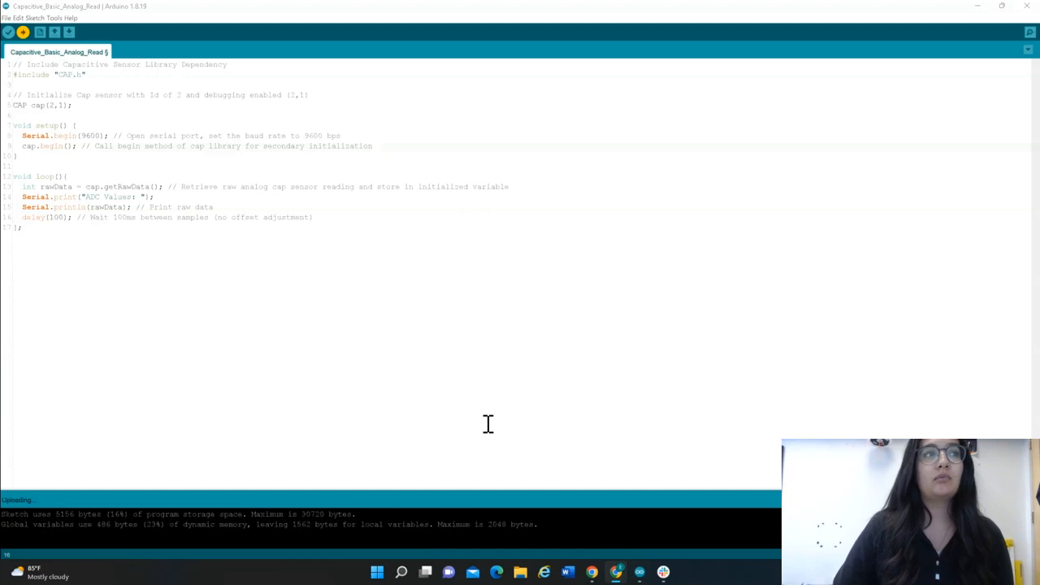
mouse_move(642, 420)
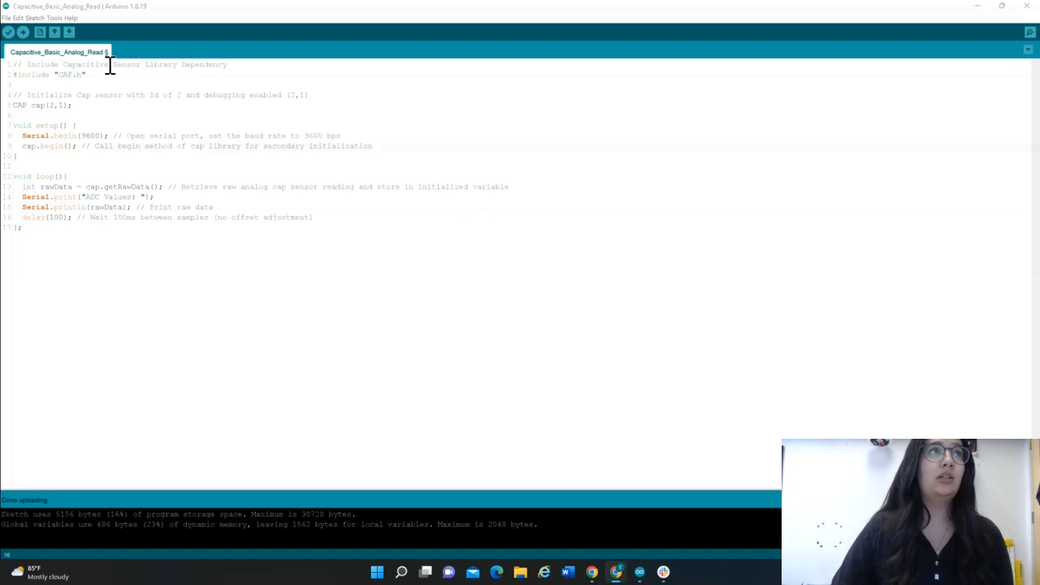
click(52, 18)
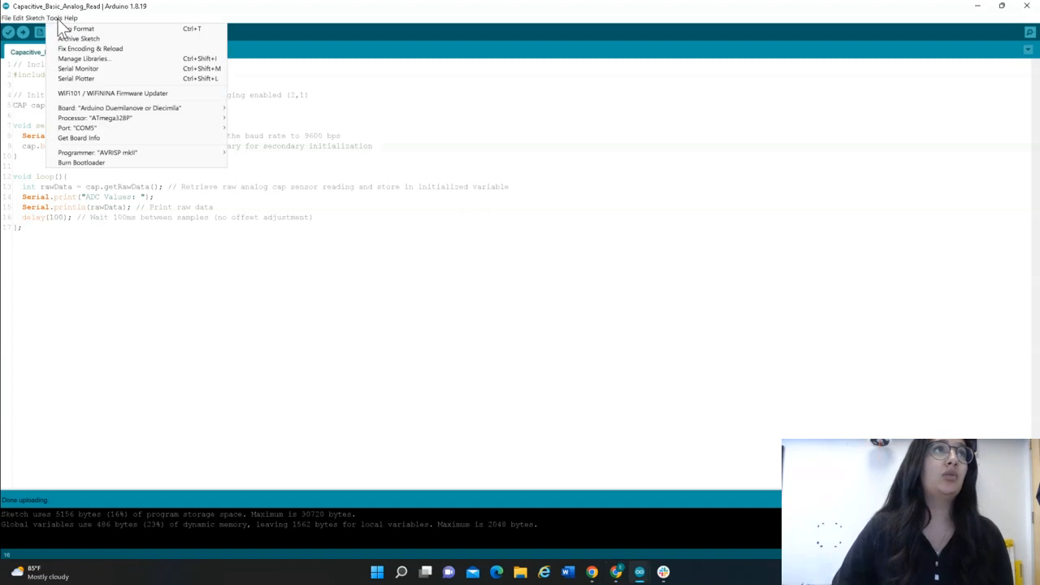
click(97, 80)
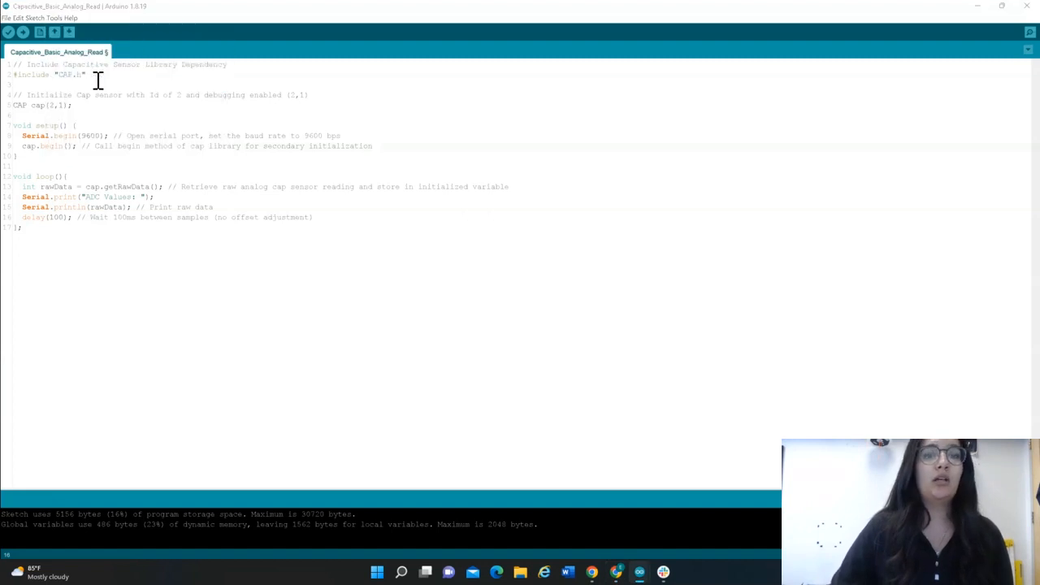